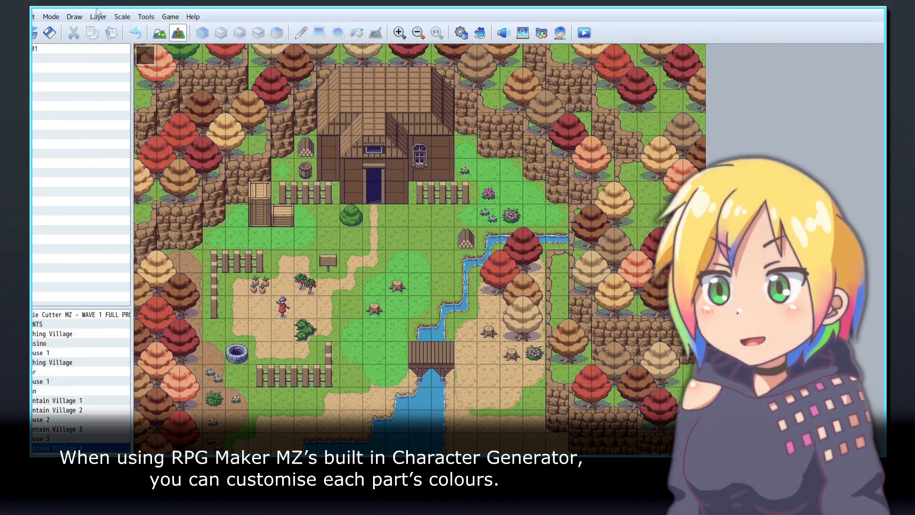
Step: Launch the Character Generator from Tools and try blue then pink hair, plus a clothing colour
click(145, 15)
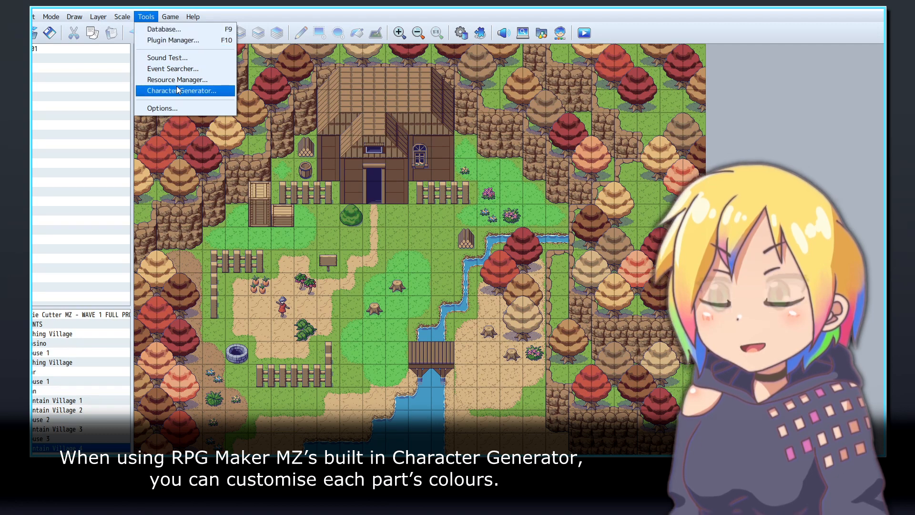
click(182, 91)
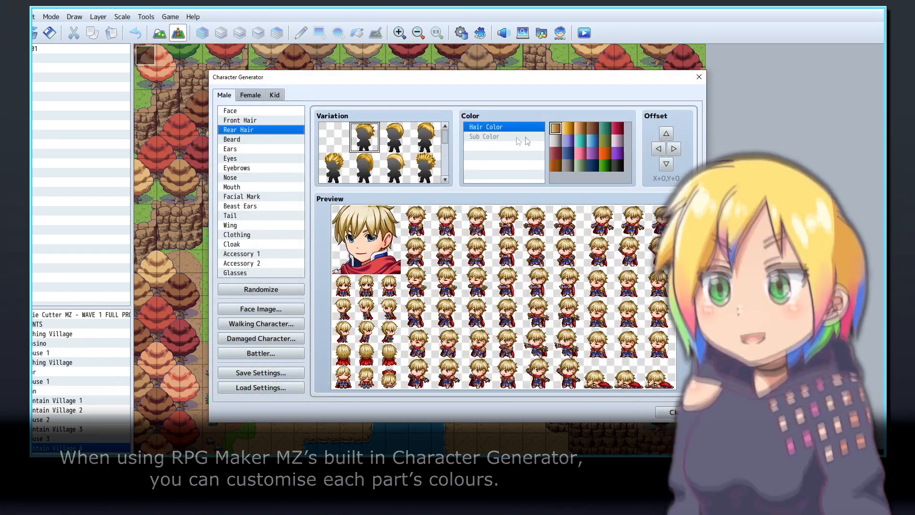
click(567, 153)
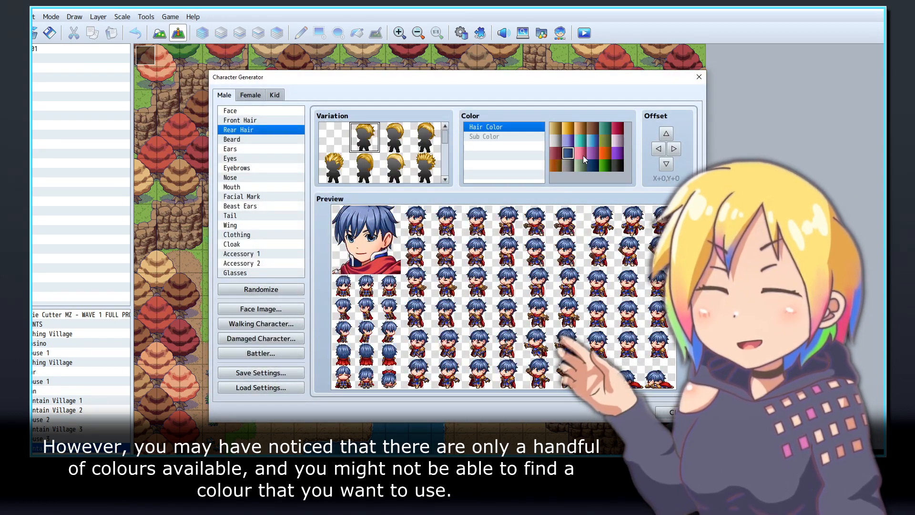
click(237, 234)
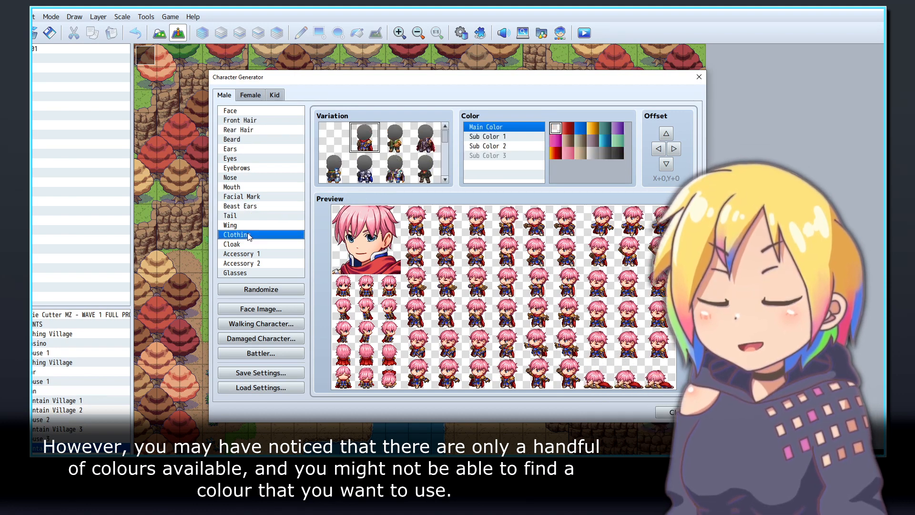
click(593, 154)
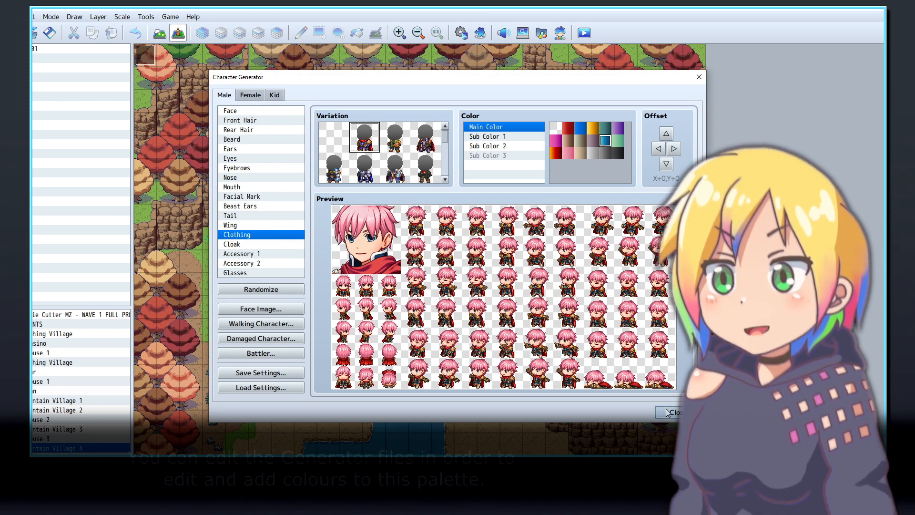
Step: Close the generator and open grad_hair.png from Steam's RPG Maker MZ generator folder in GIMP
click(673, 411)
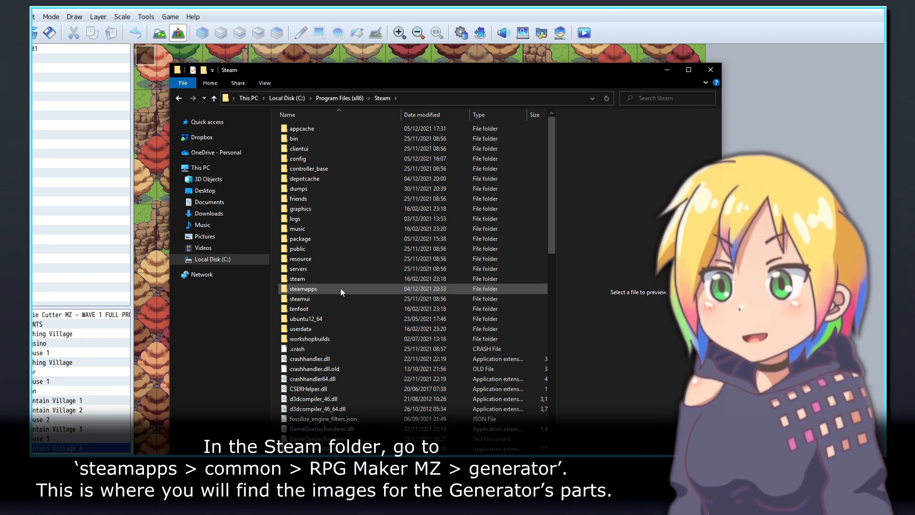
double_click(303, 289)
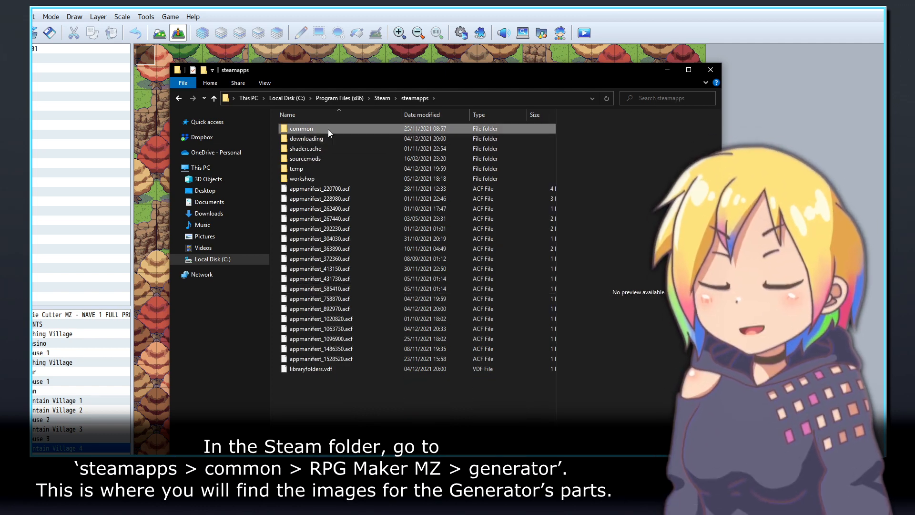
double_click(301, 128)
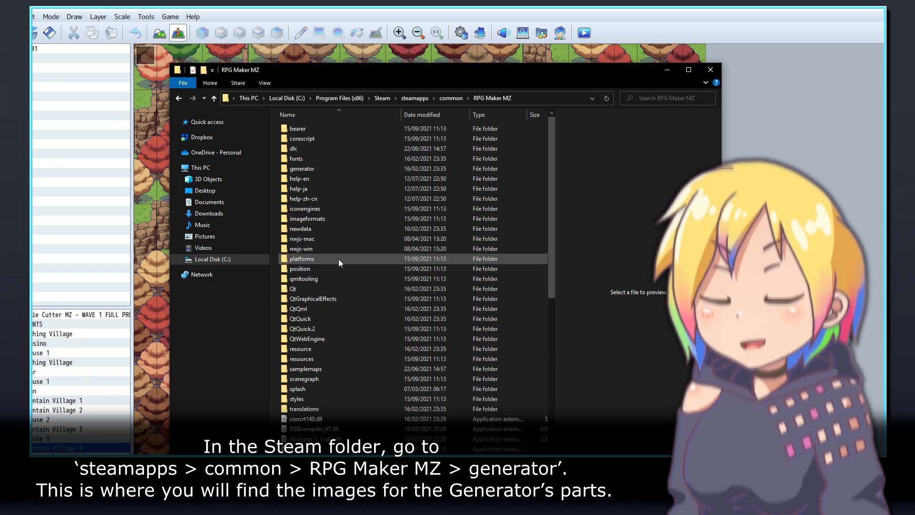
double_click(302, 169)
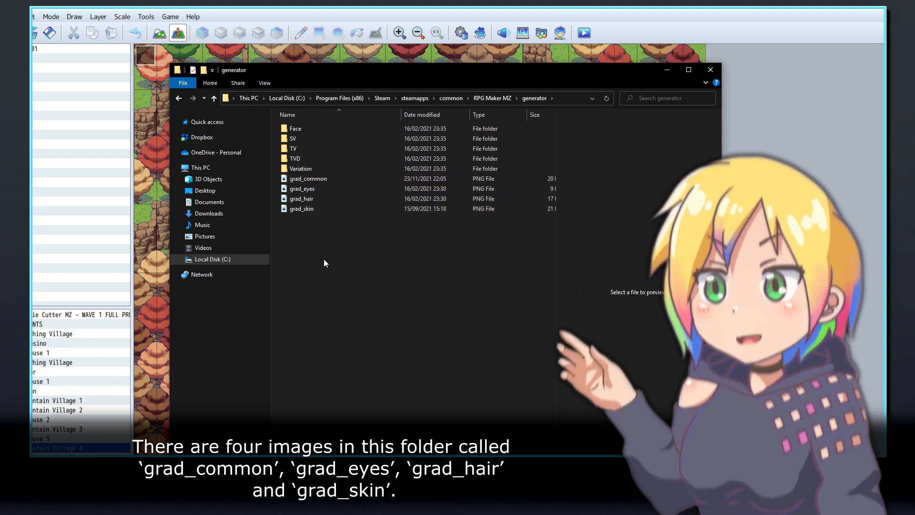
click(302, 208)
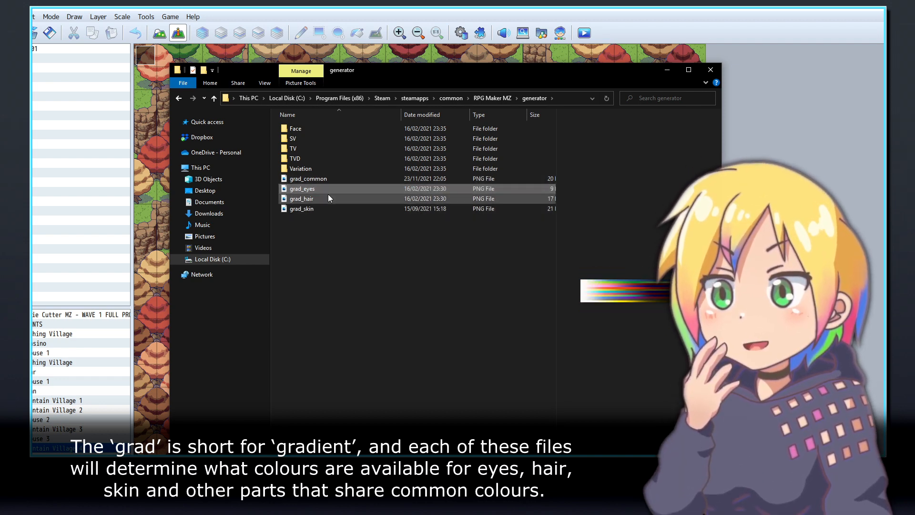
double_click(302, 198)
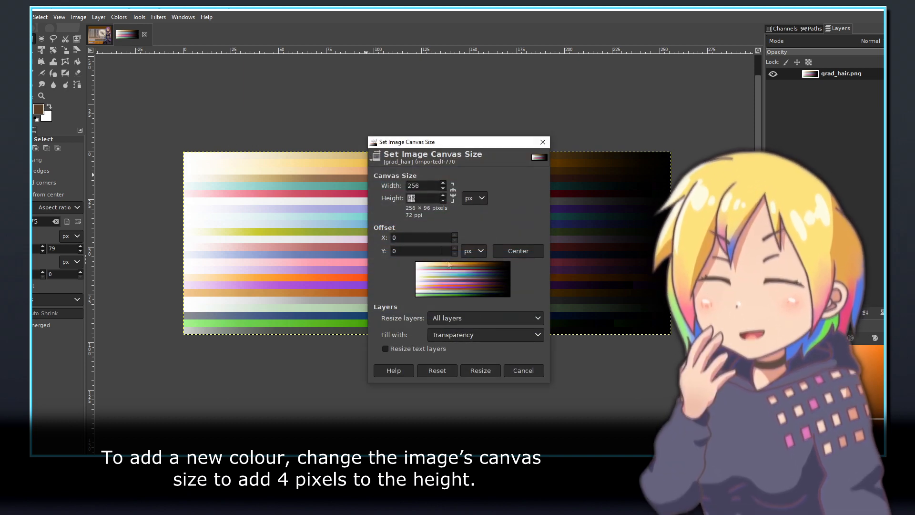
Step: Extend the canvas height by 4 px and paint a light-to-dark gradient across the new bottom row
click(480, 369)
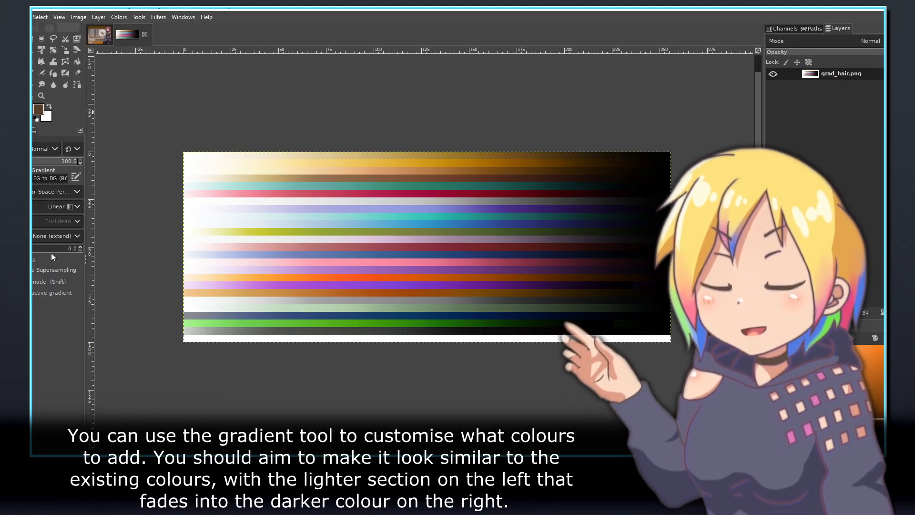
drag(184, 335, 665, 336)
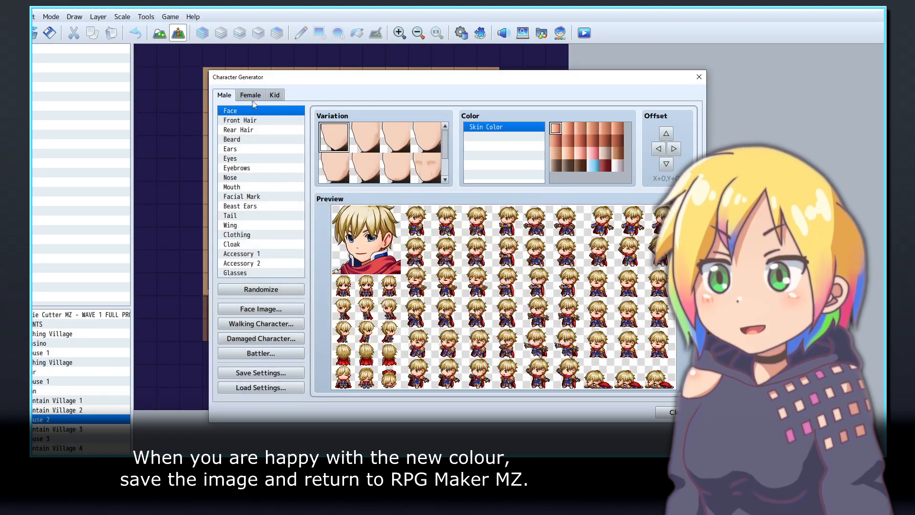
Step: Apply the new pink swatch to the Front Hair and confirm the Rear Hair shows pink too
click(239, 120)
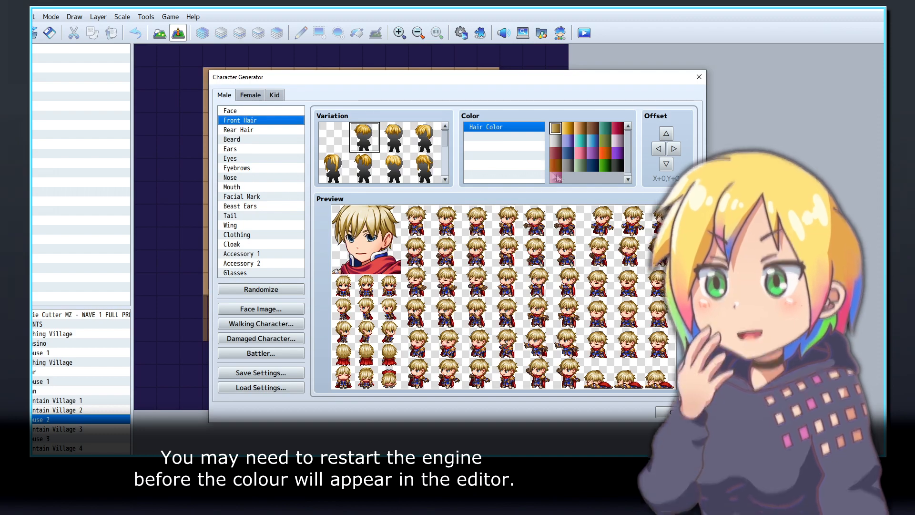
click(555, 178)
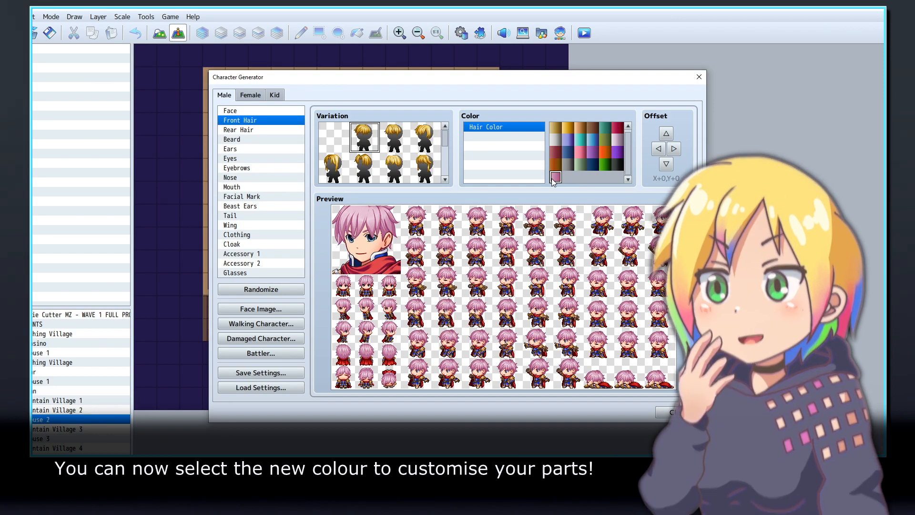
click(238, 129)
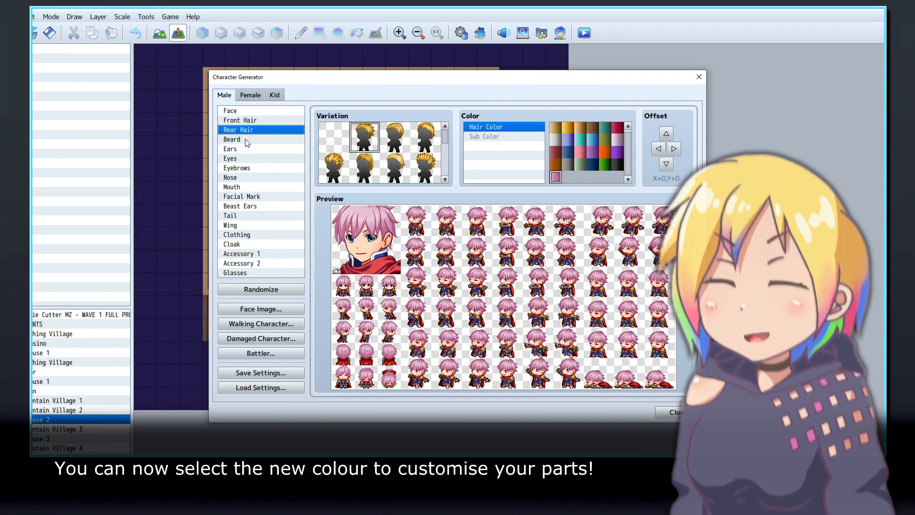